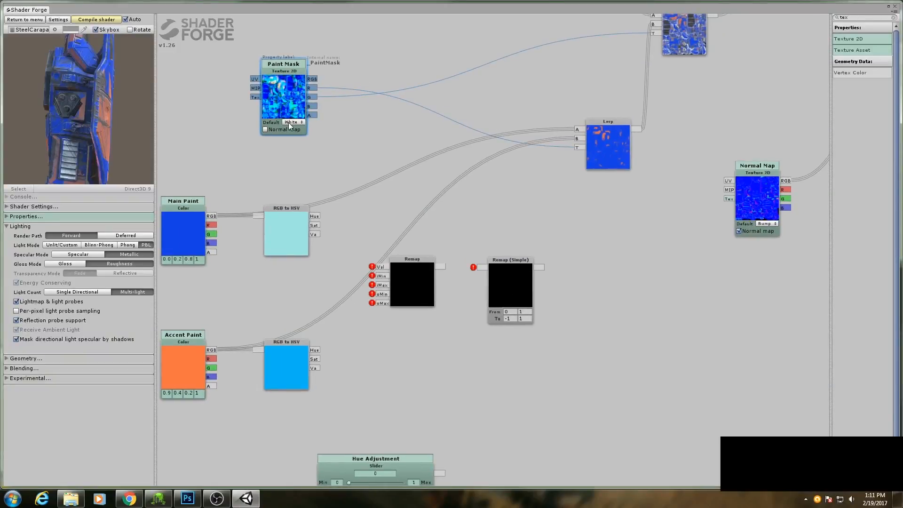
Compare green hues, settle on lime green, and cap Hue Adjustment at max 0.05
left_click(287, 230)
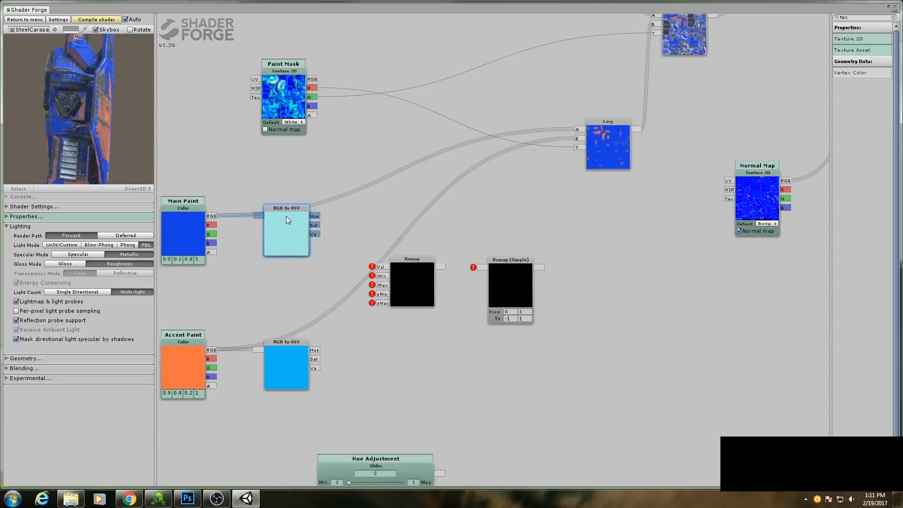
mouse_move(312, 218)
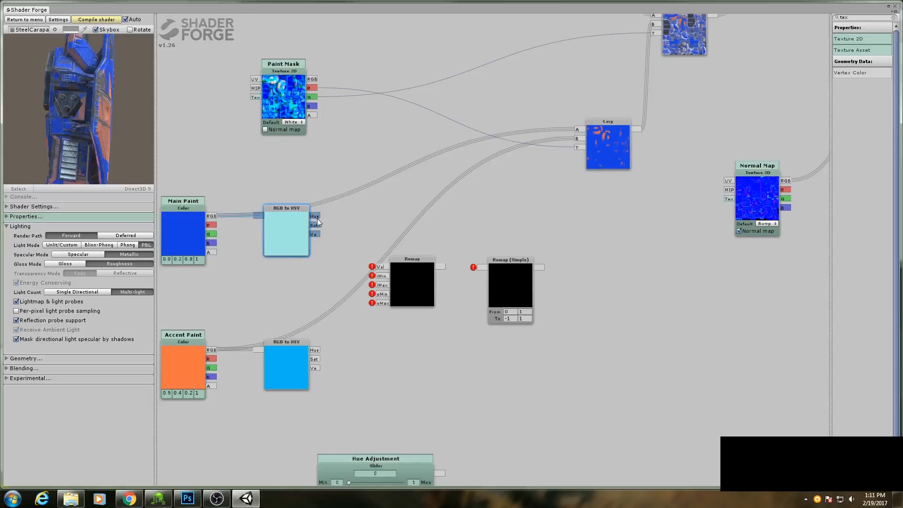
mouse_move(308, 233)
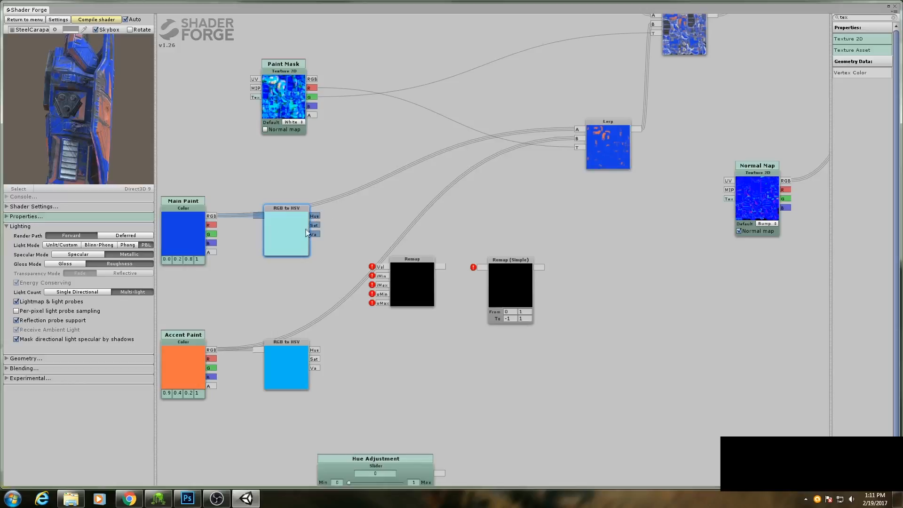
mouse_move(308, 229)
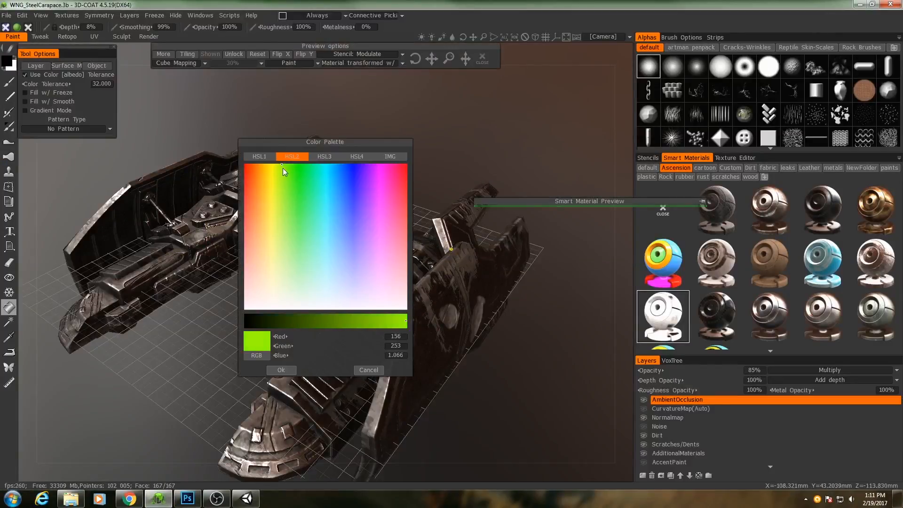
mouse_move(282, 168)
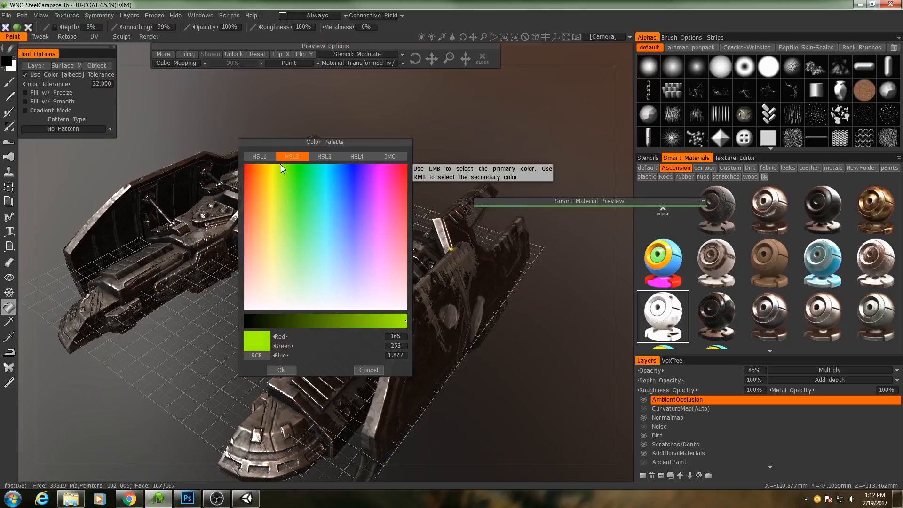
left_click(279, 170)
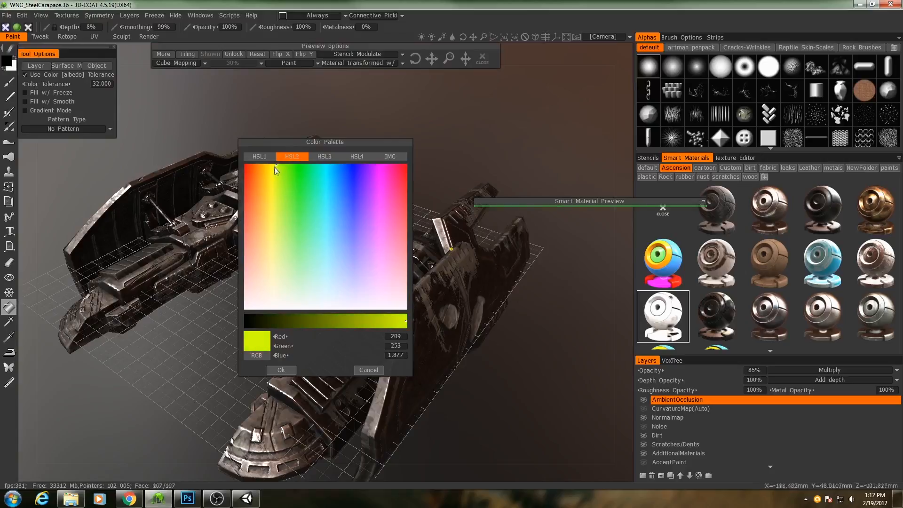
mouse_move(277, 169)
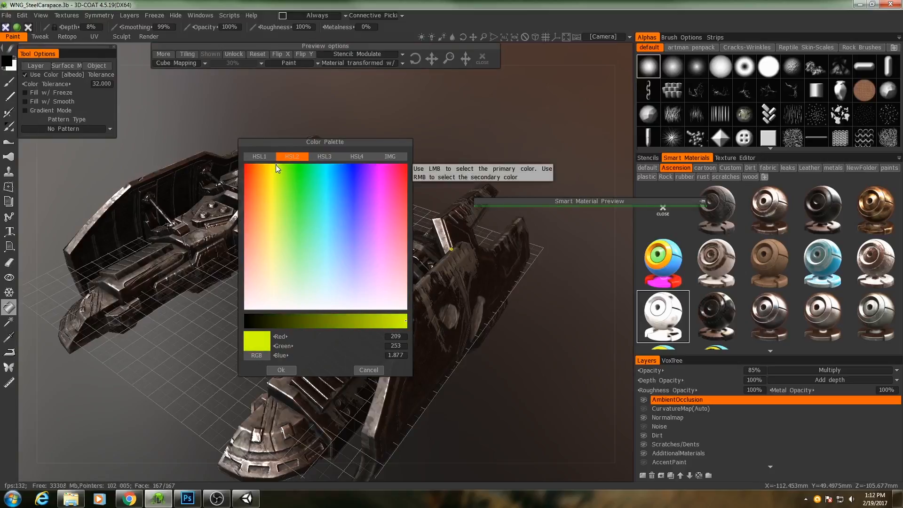
left_click(279, 165)
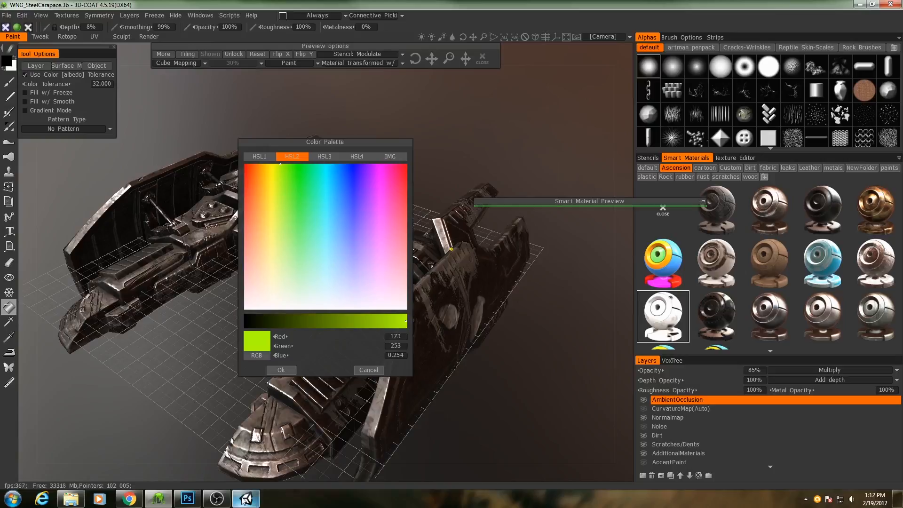
left_click(246, 498)
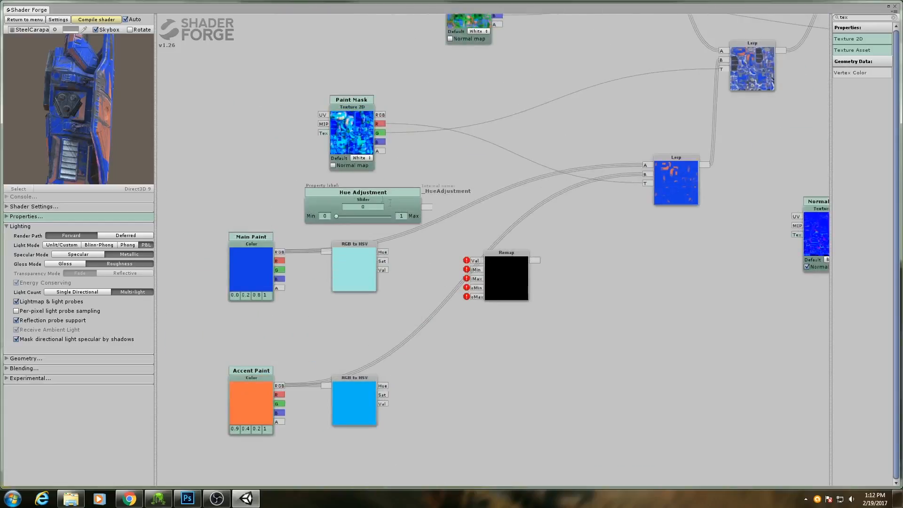
left_click(325, 216)
type("0.05")
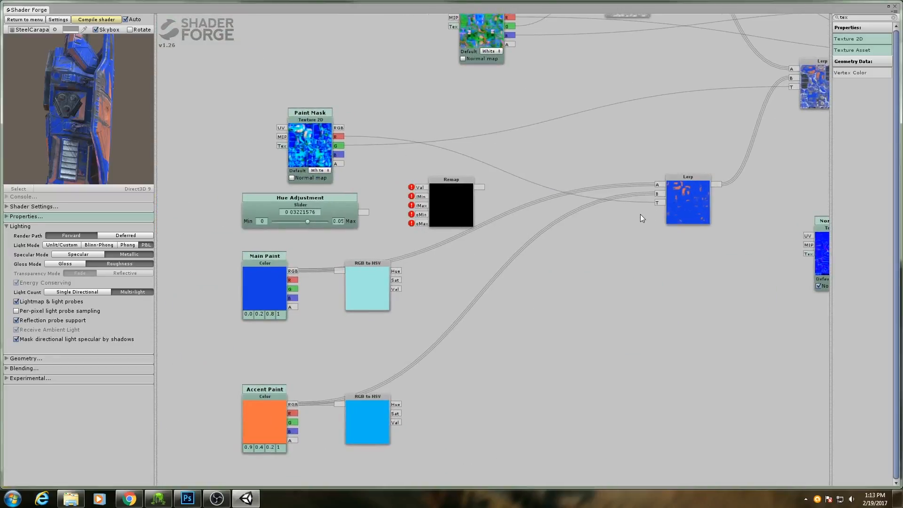
mouse_move(354, 157)
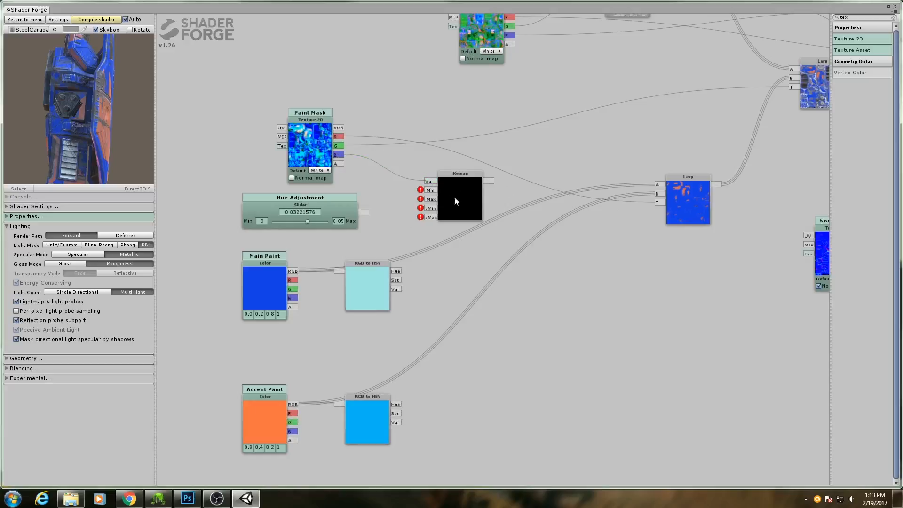
Wire a Paint Mask channel into Remap Val, set the second Value to 1, and move Hue Adjustment aside
left_click_drag(299, 198, 206, 198)
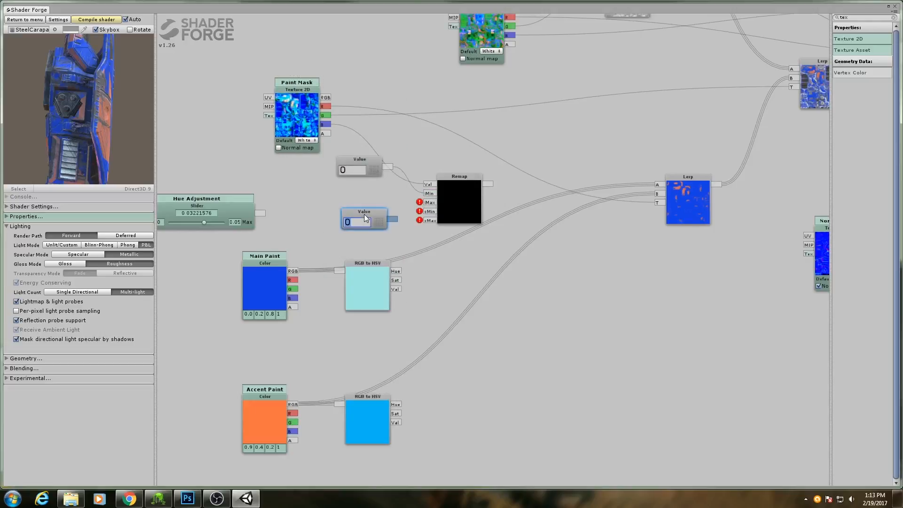
left_click(362, 222)
type("1")
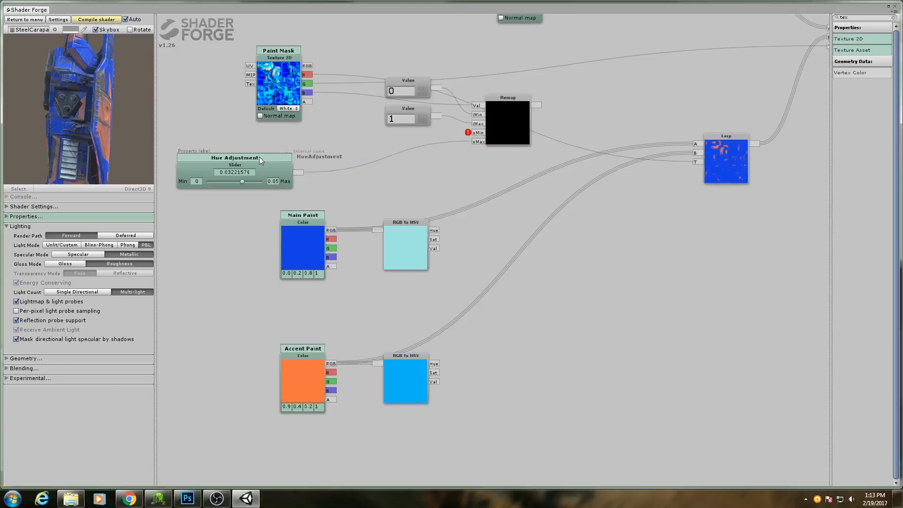
left_click_drag(233, 157, 216, 169)
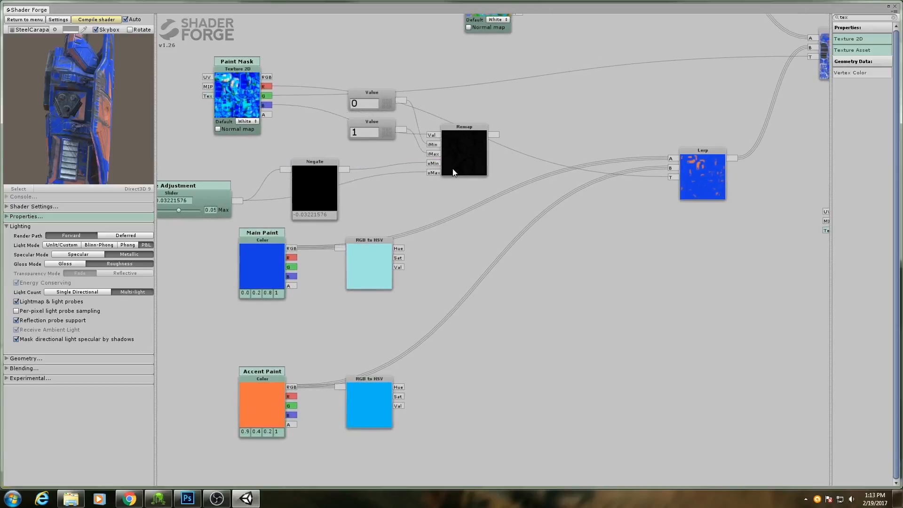
mouse_move(471, 172)
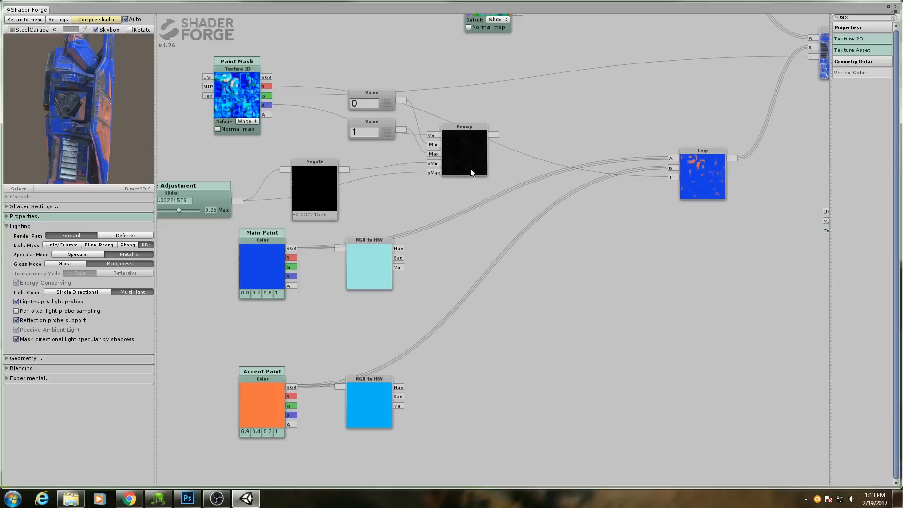
mouse_move(373, 144)
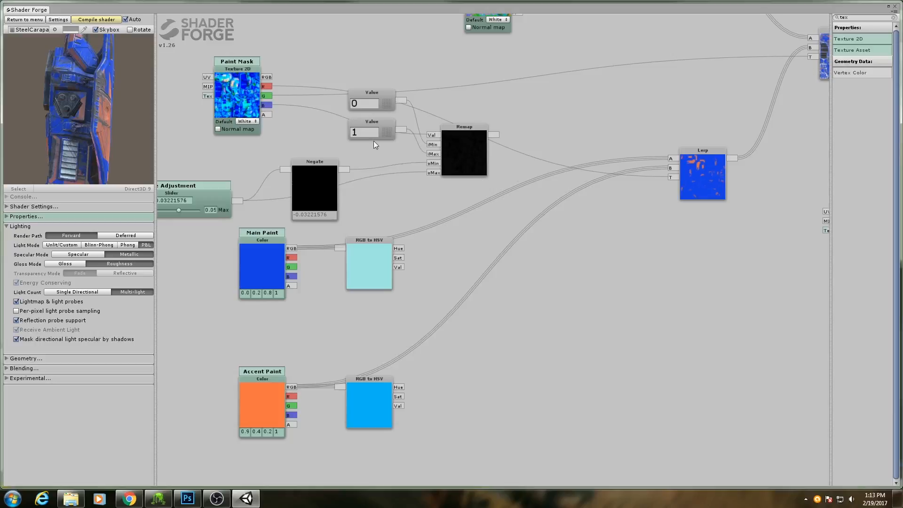
Push Hue Adjustment to 0.05, then ease it back to about 0.044
left_click_drag(179, 210, 198, 210)
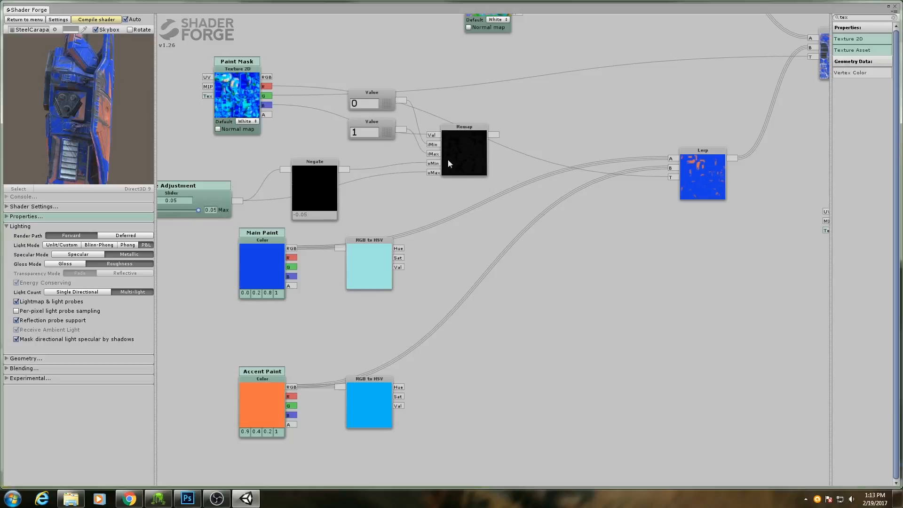
left_click_drag(198, 209, 192, 210)
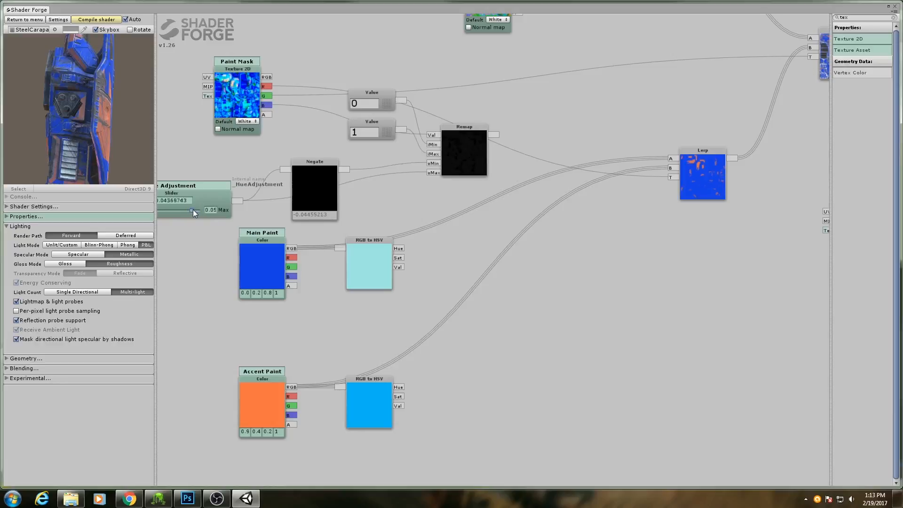
left_click_drag(193, 209, 172, 209)
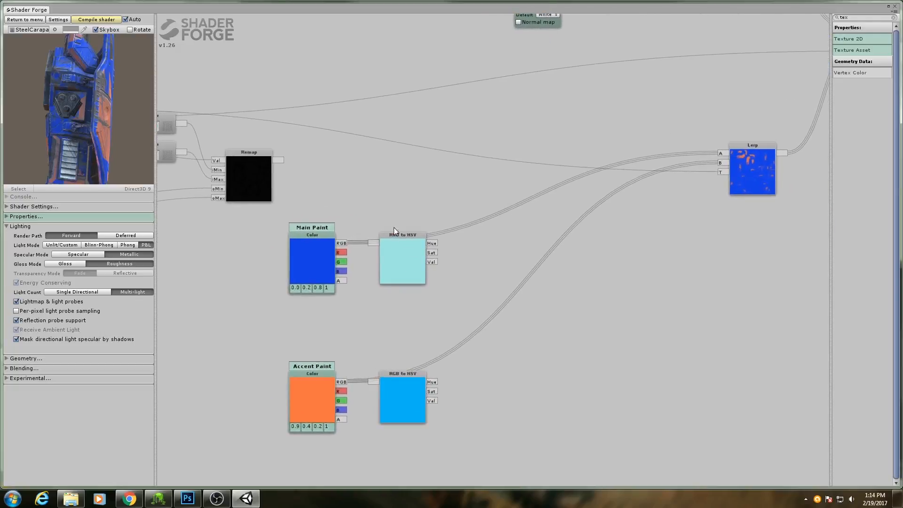
mouse_move(502, 248)
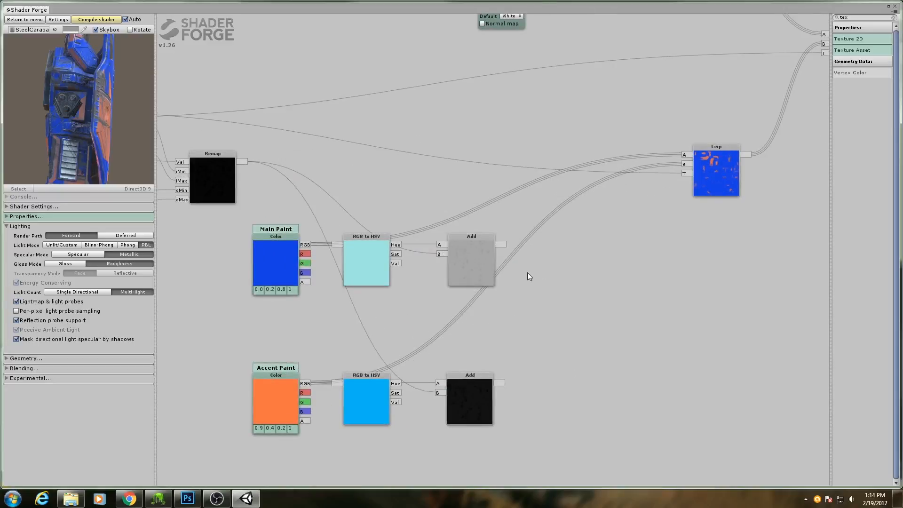
mouse_move(410, 254)
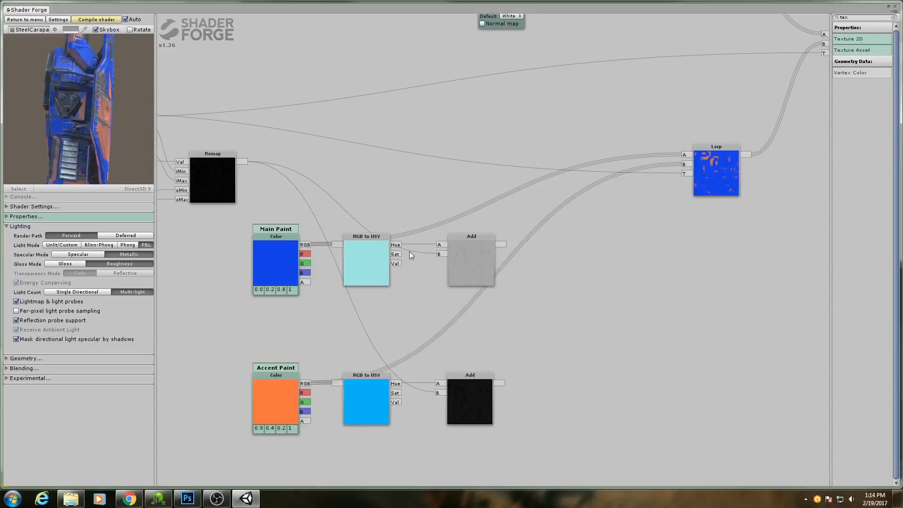
mouse_move(584, 295)
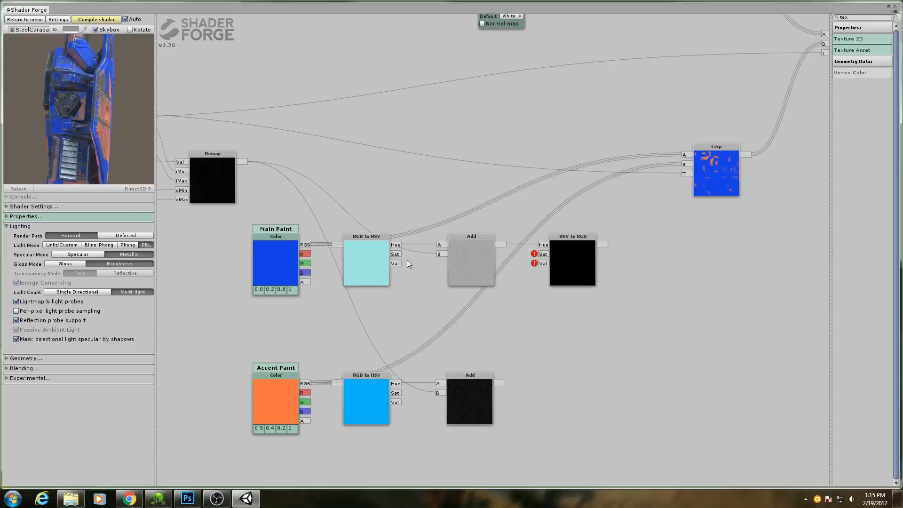
mouse_move(500, 257)
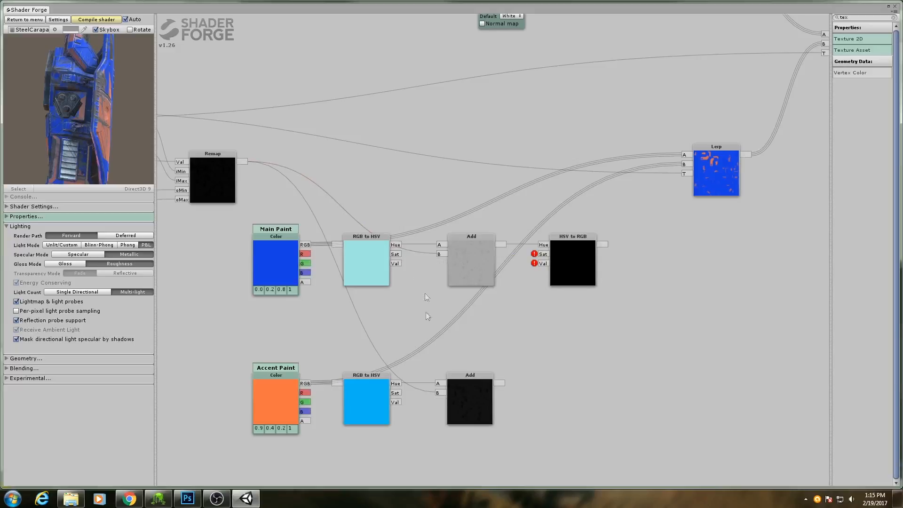
Add an HSV to RGB node for the accent paint chain and compile the shader
right_click(470, 259)
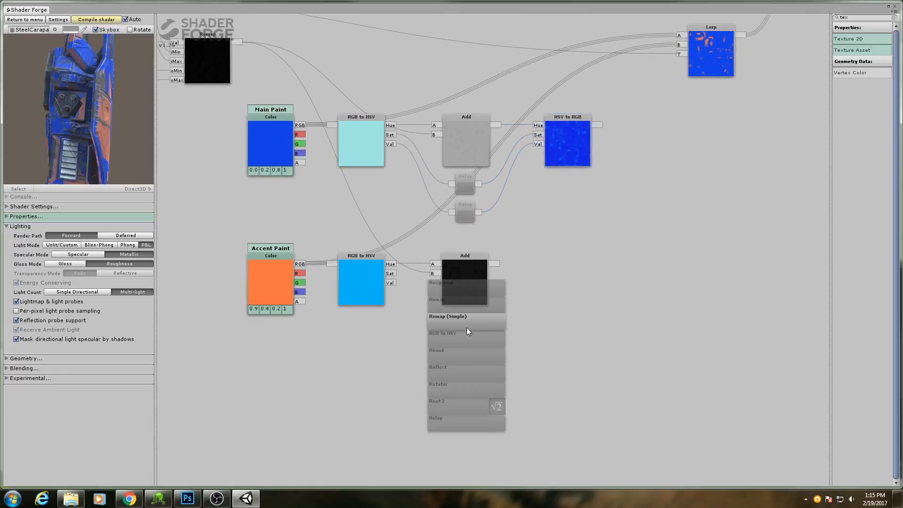
left_click(436, 417)
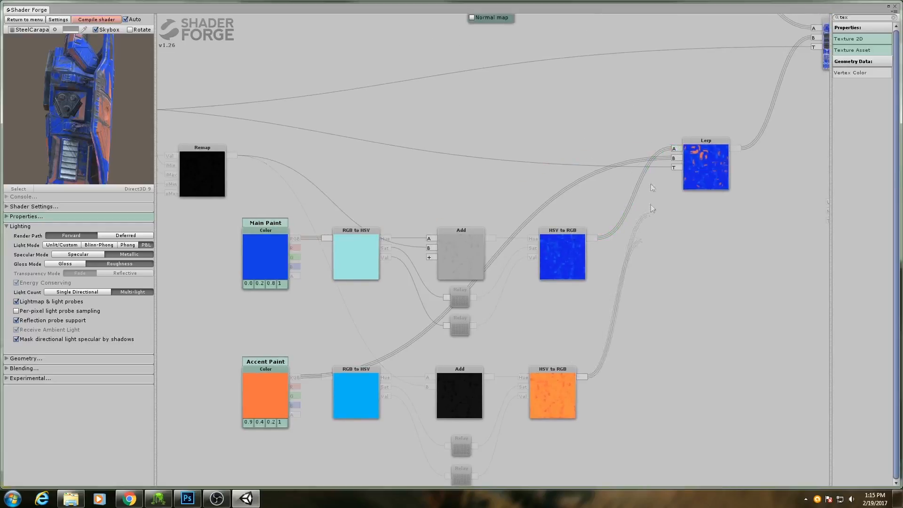
left_click(96, 19)
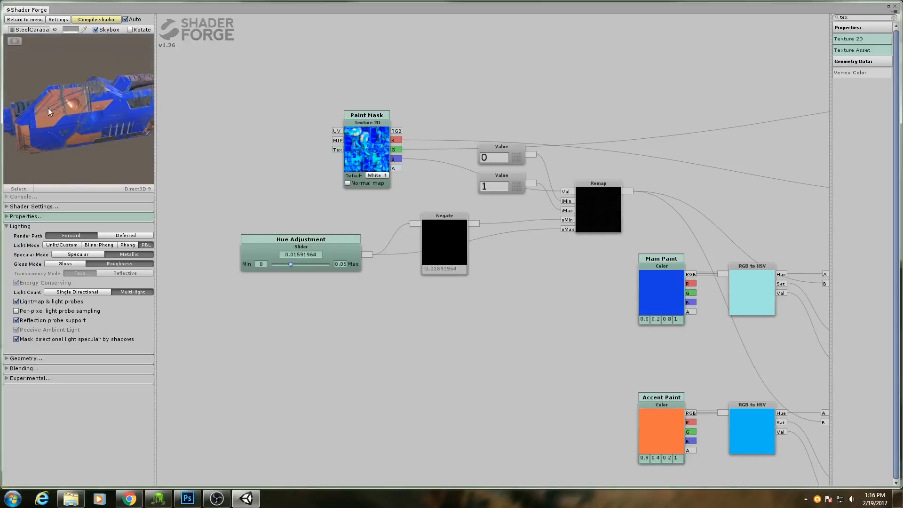
Orbit the preview wing to inspect the blue and orange paint, and survey the node graph
left_click_drag(49, 111, 132, 148)
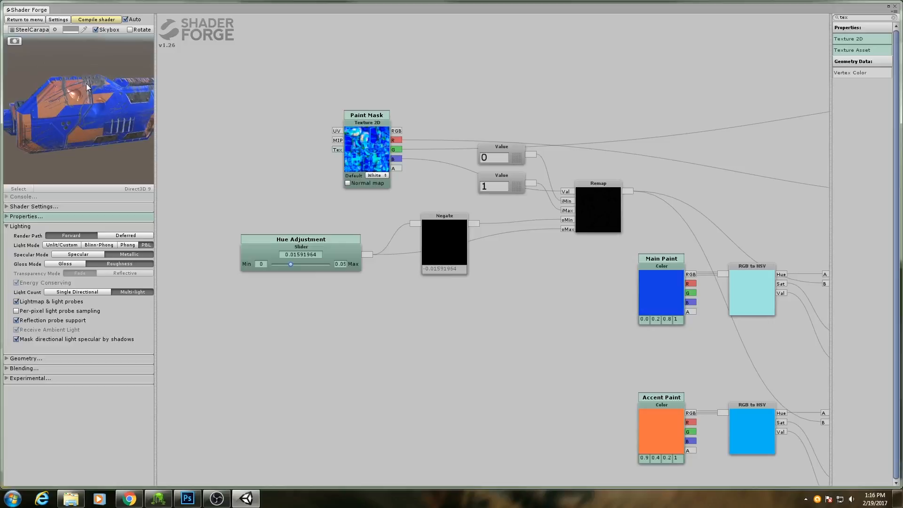
left_click_drag(87, 87, 105, 126)
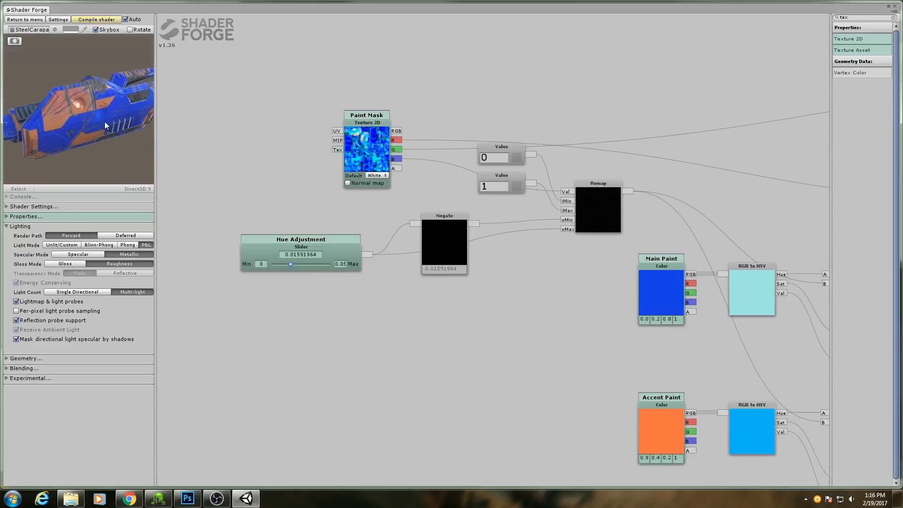
left_click_drag(106, 125, 90, 127)
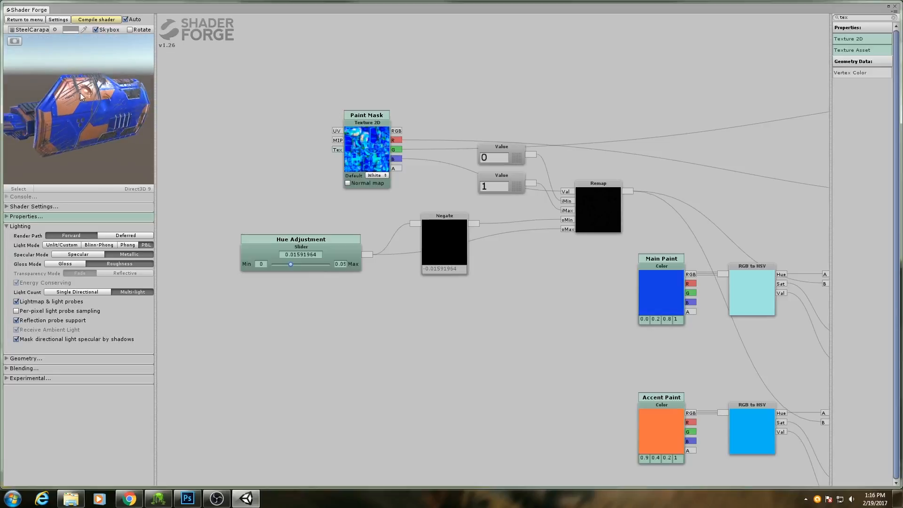
left_click_drag(80, 97, 103, 131)
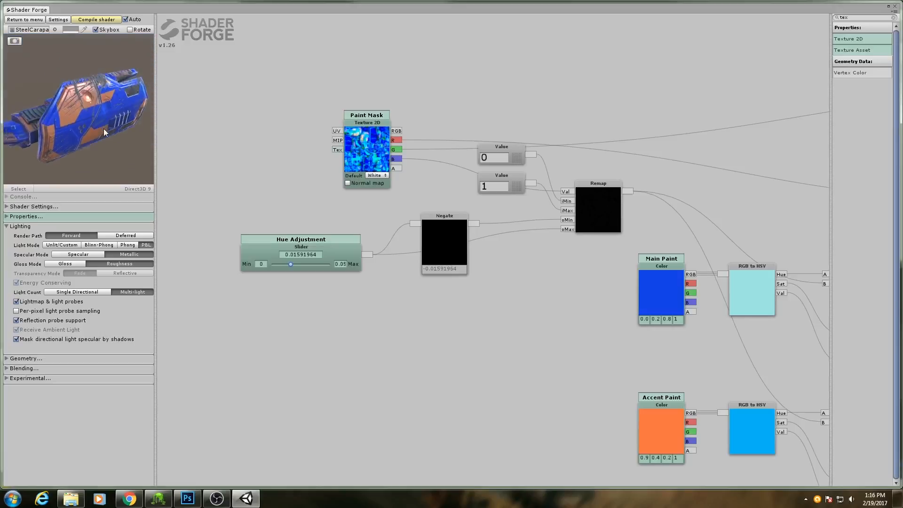
left_click_drag(103, 132, 84, 126)
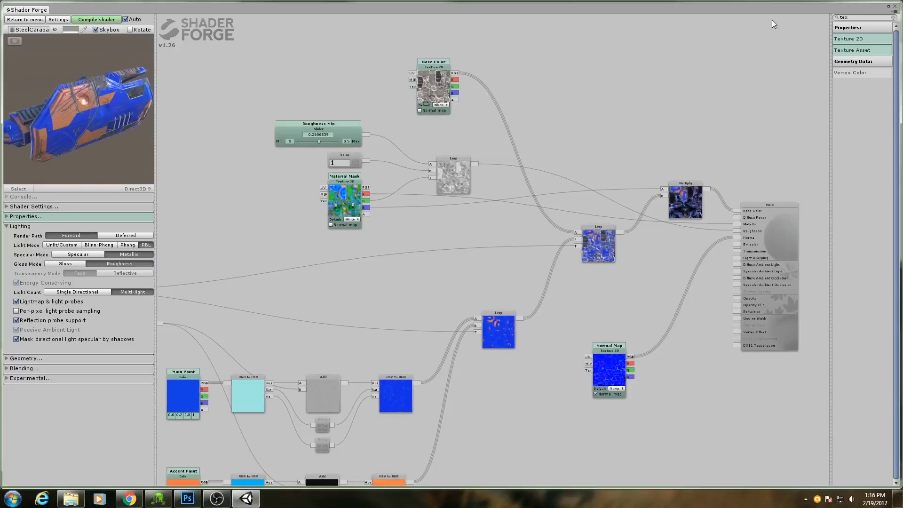
mouse_move(893, 10)
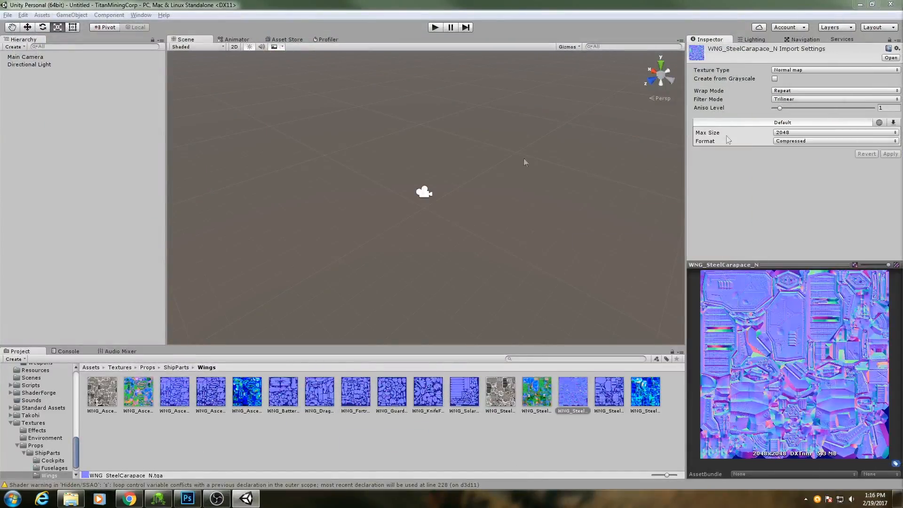
Browse from Assets to Prefabs > Props > ShipComponents to reach the WNG_SteelCarapace wing prefabs
left_click(89, 366)
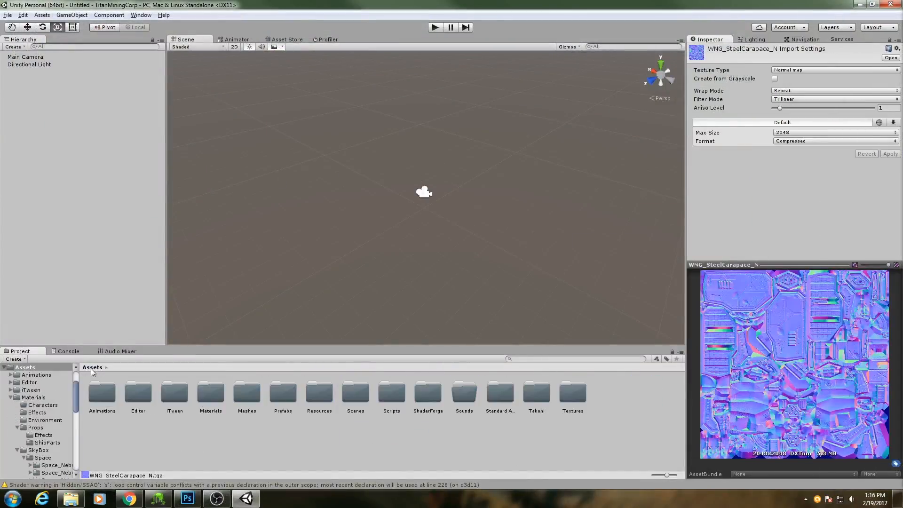
mouse_move(441, 400)
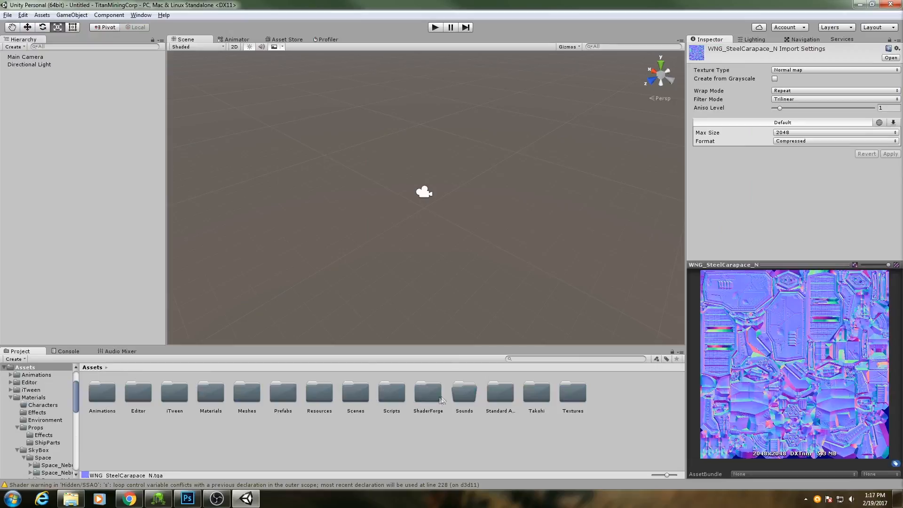
double_click(246, 394)
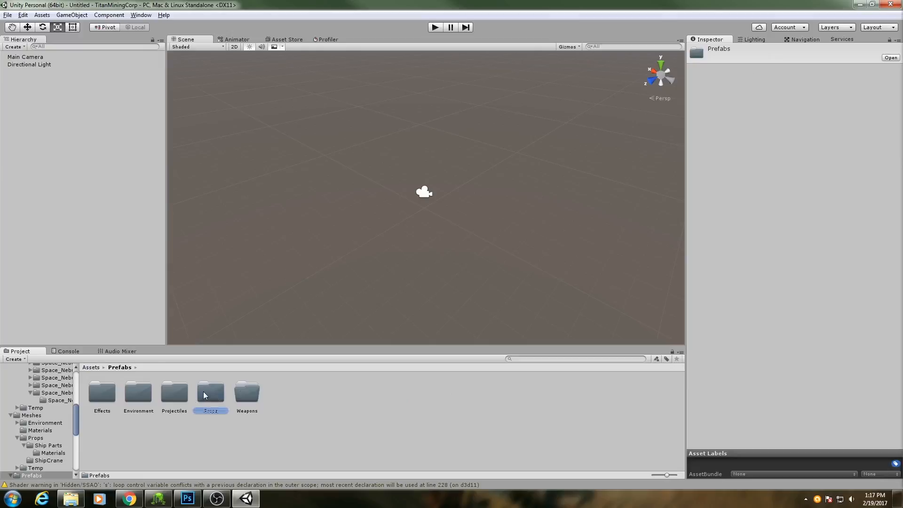
double_click(211, 392)
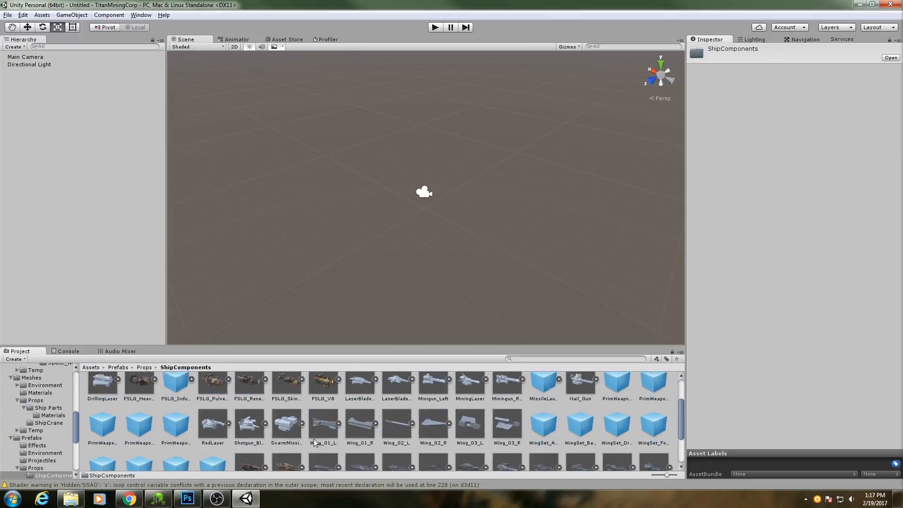
scroll("down", 3)
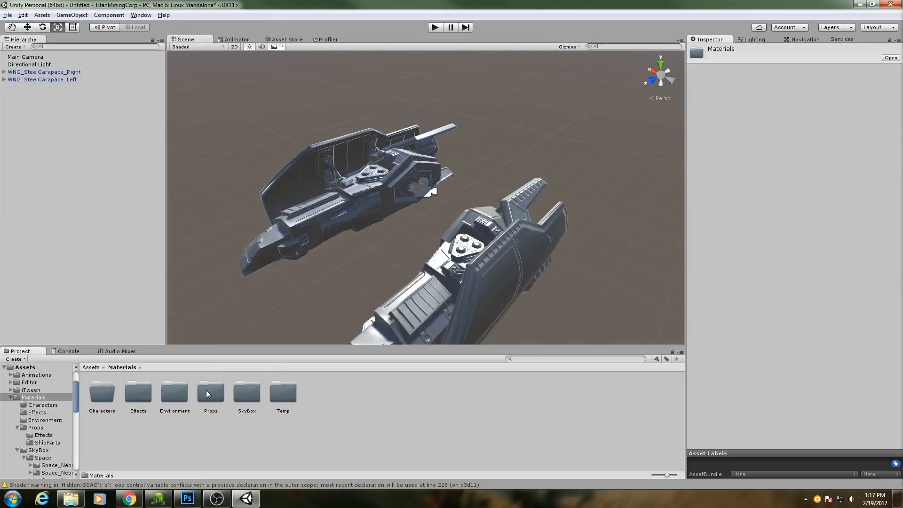
In Materials > Props > ShipParts, create a material from the ShipComponent_New shader
left_click(890, 58)
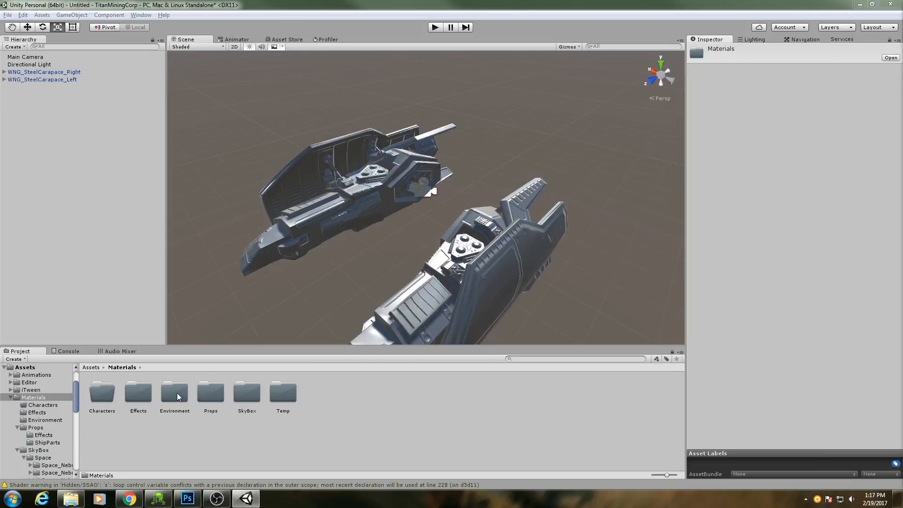
left_click(48, 442)
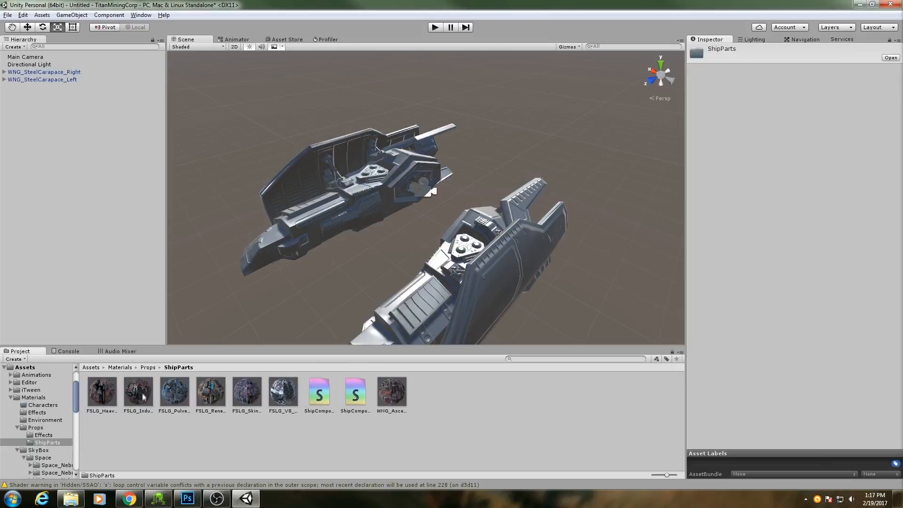
left_click(356, 392)
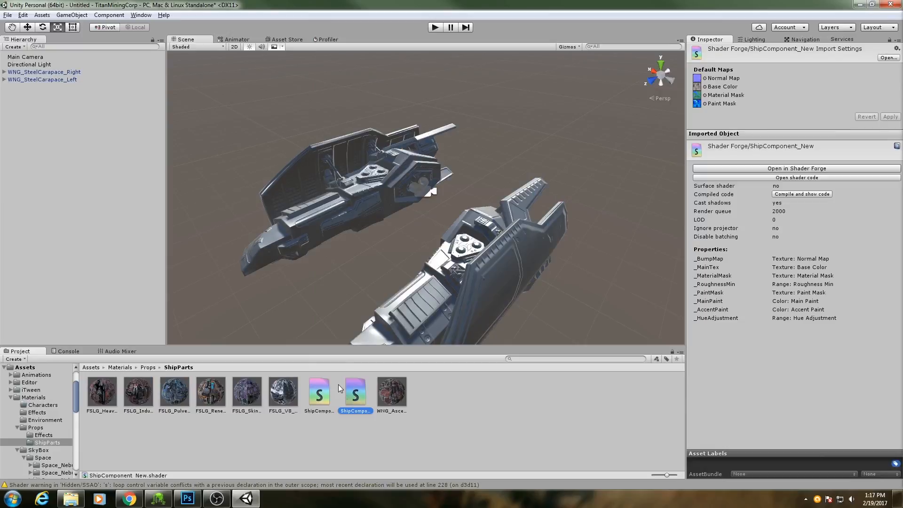
right_click(354, 394)
type("WNG_SteelCa")
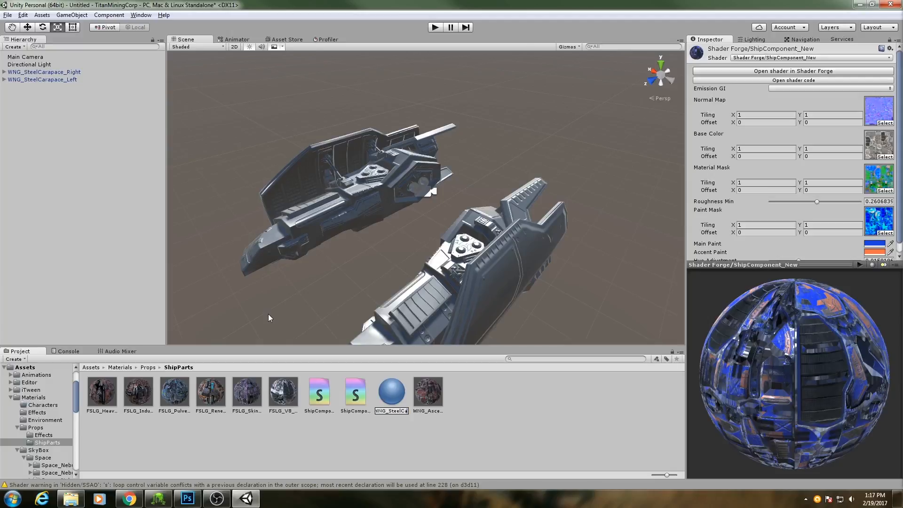
Confirm the new material's name as WNG_SteelCarapace
left_click(428, 392)
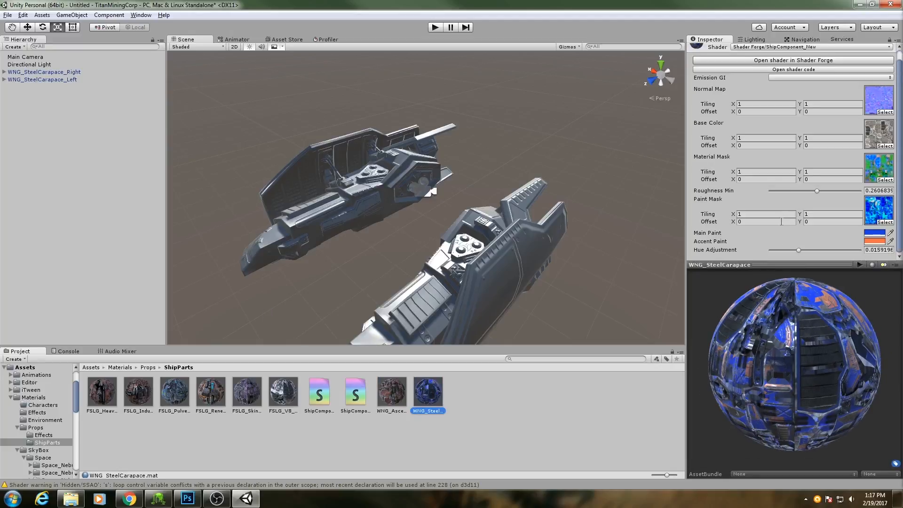
mouse_move(805, 201)
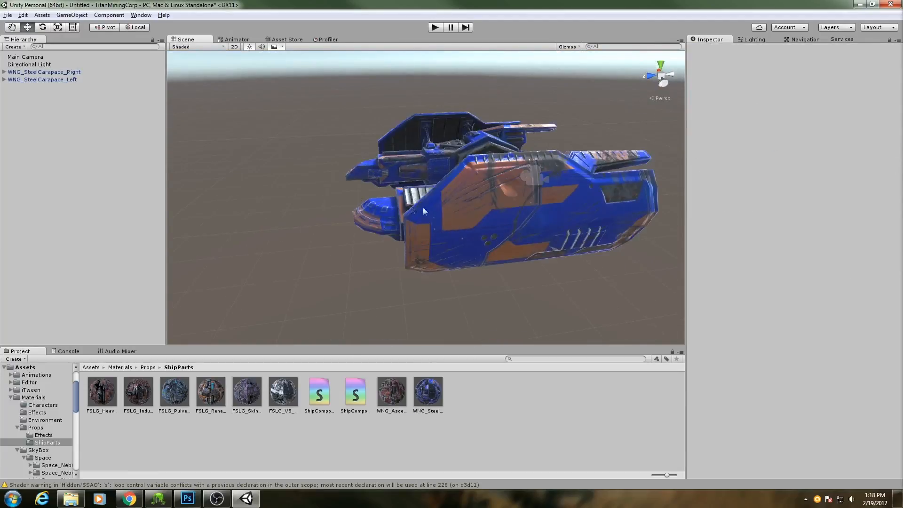
Set the left wing's Main Paint to green and Accent Paint to yellow
left_click(42, 80)
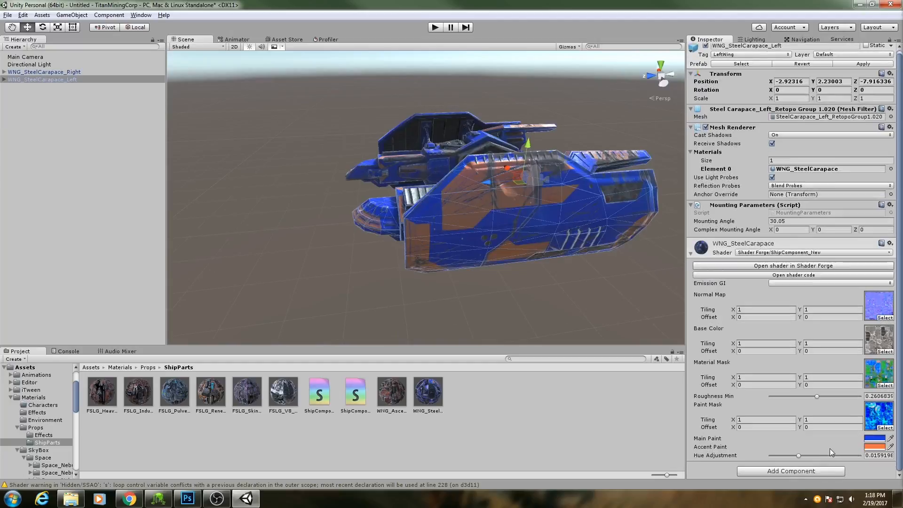
left_click(873, 438)
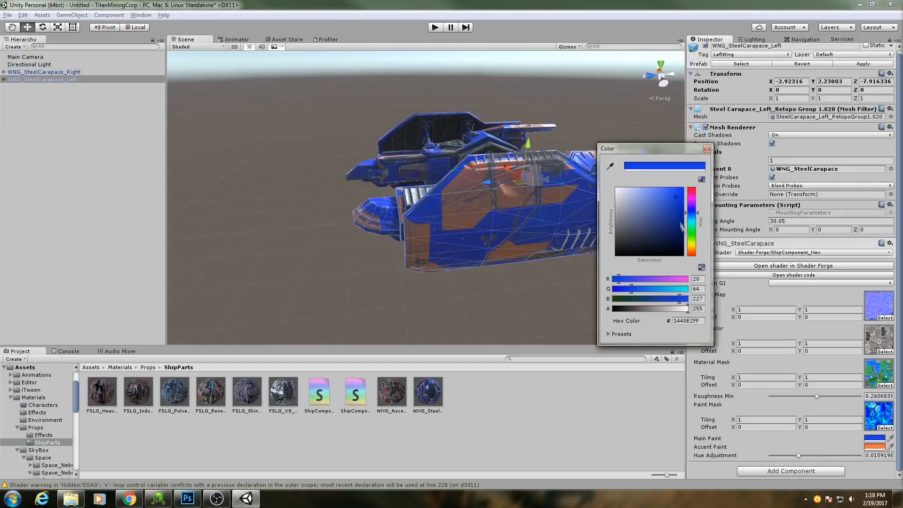
left_click(657, 230)
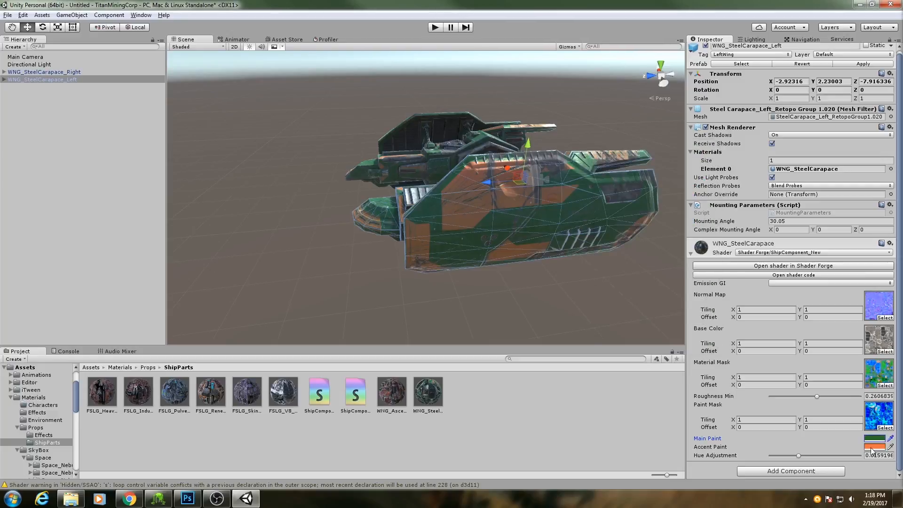
left_click(875, 438)
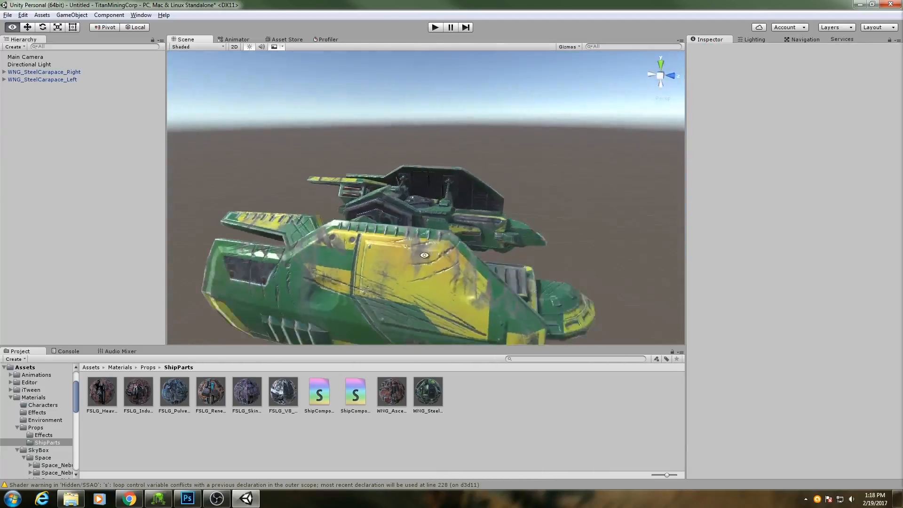
Reselect the left wing and open its shader in Shader Forge
left_click(42, 80)
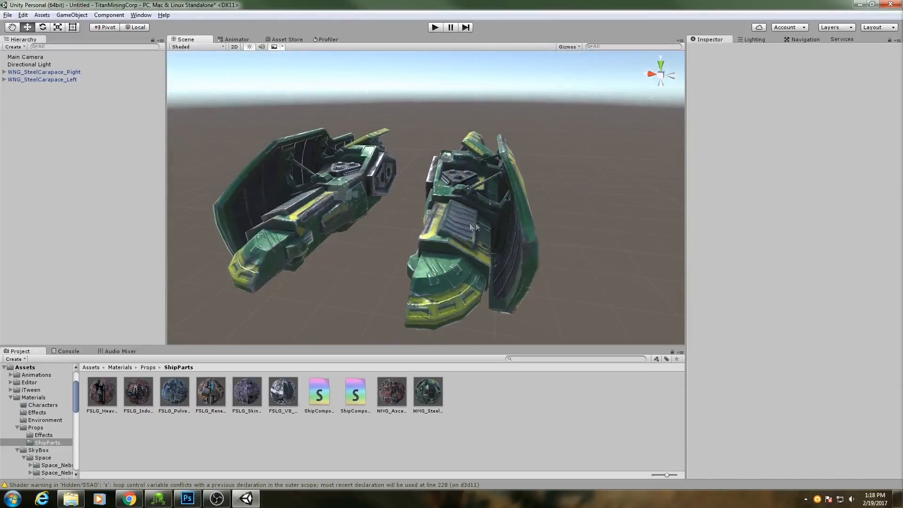
left_click(42, 79)
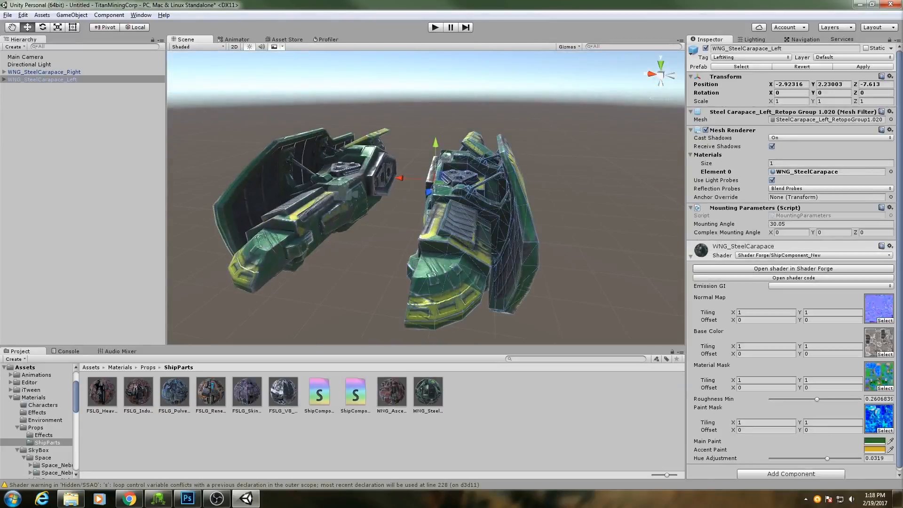
left_click(793, 269)
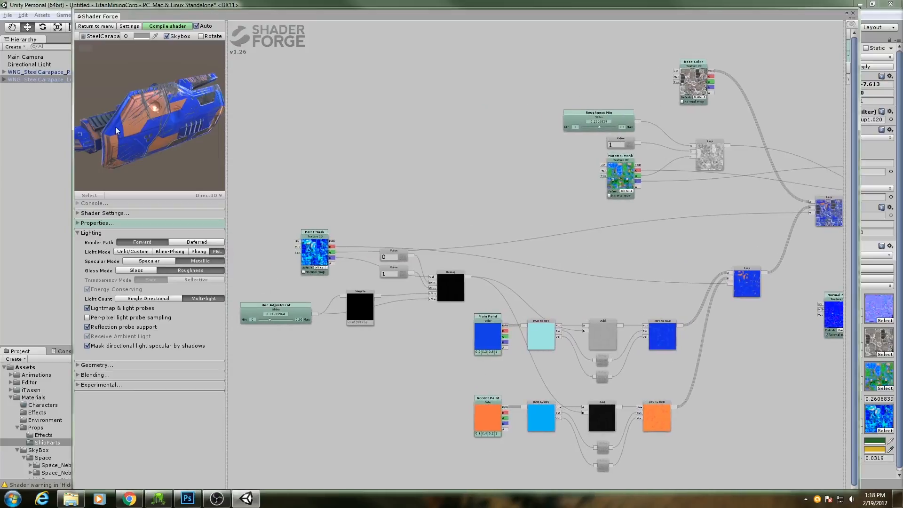
Orbit the preview to view the wing's inner side, then close Shader Forge
left_click_drag(115, 130, 164, 150)
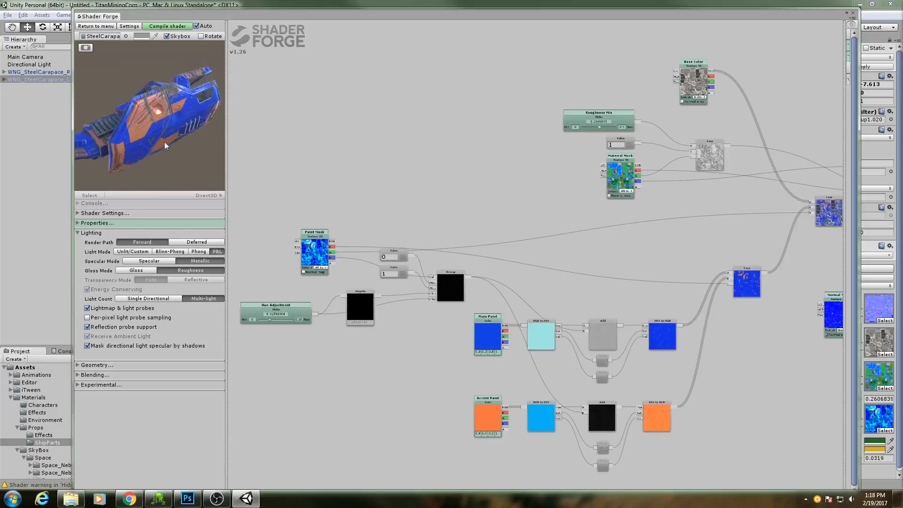
left_click_drag(164, 115, 170, 149)
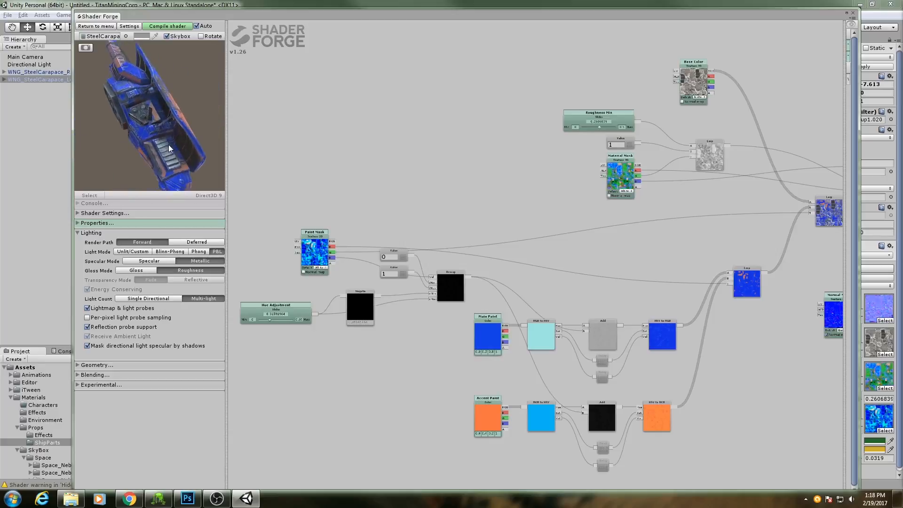
left_click_drag(169, 149, 113, 86)
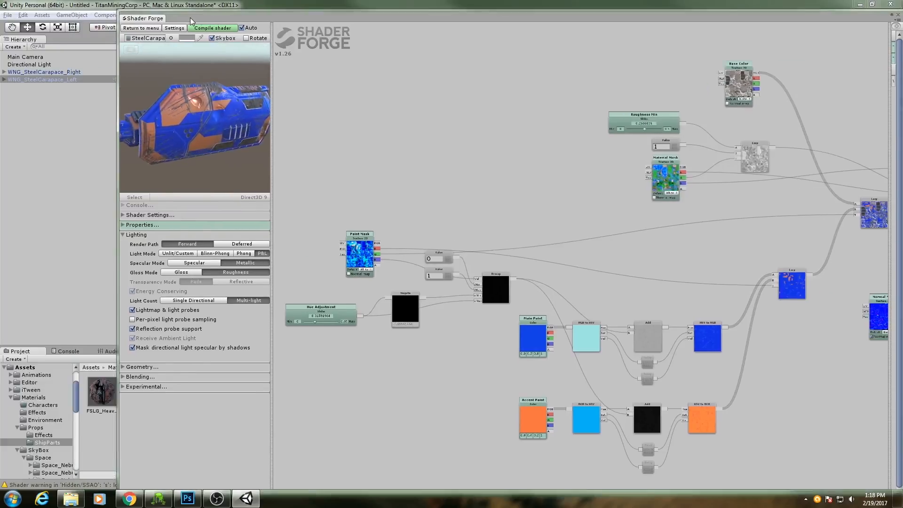
left_click(141, 27)
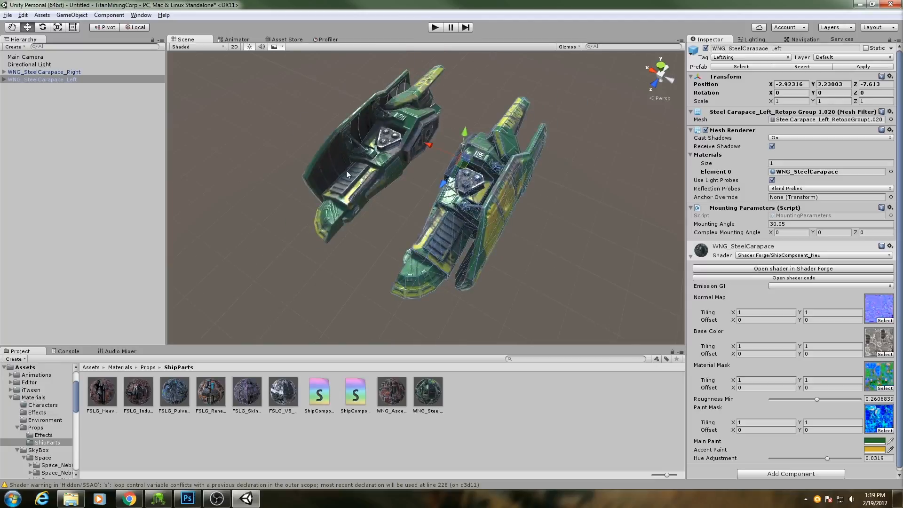
mouse_move(500, 241)
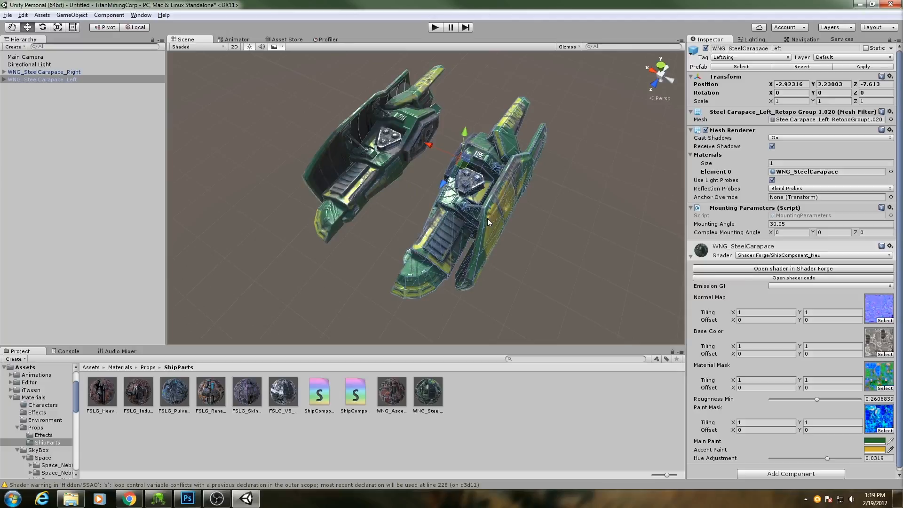
mouse_move(729, 287)
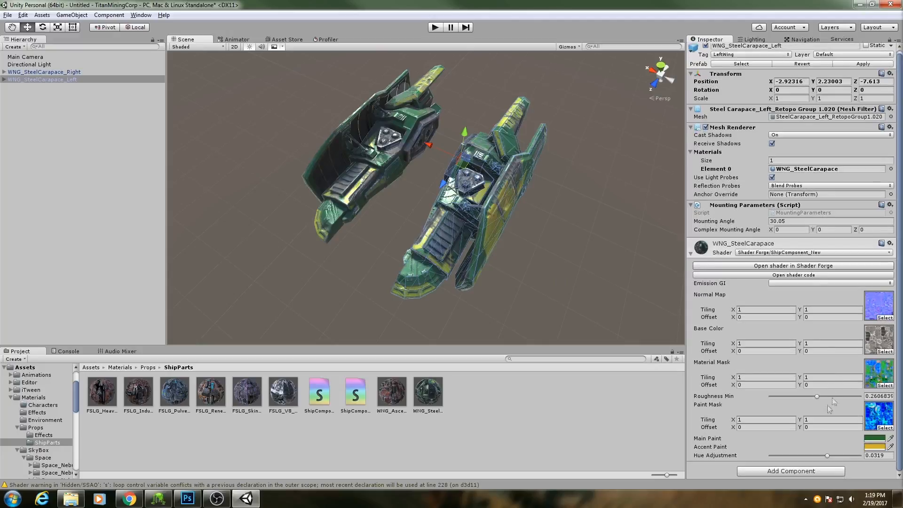
mouse_move(784, 380)
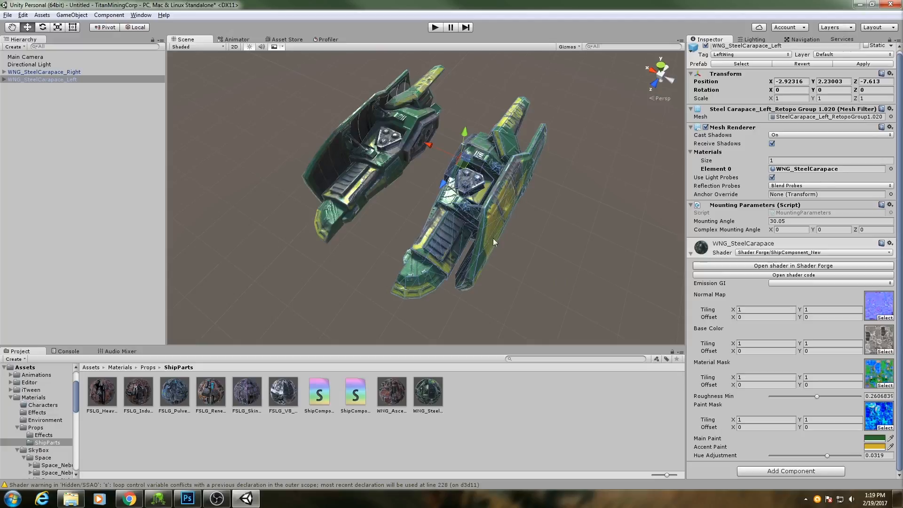
mouse_move(508, 219)
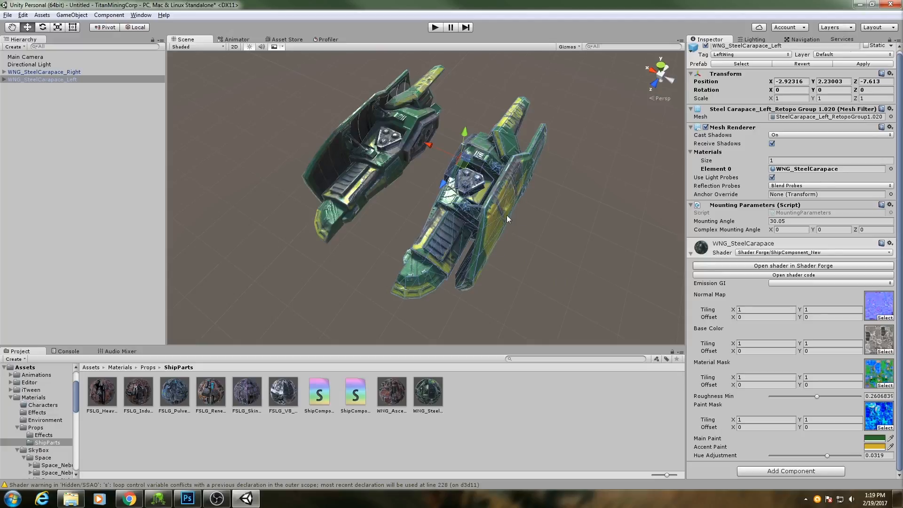
mouse_move(532, 247)
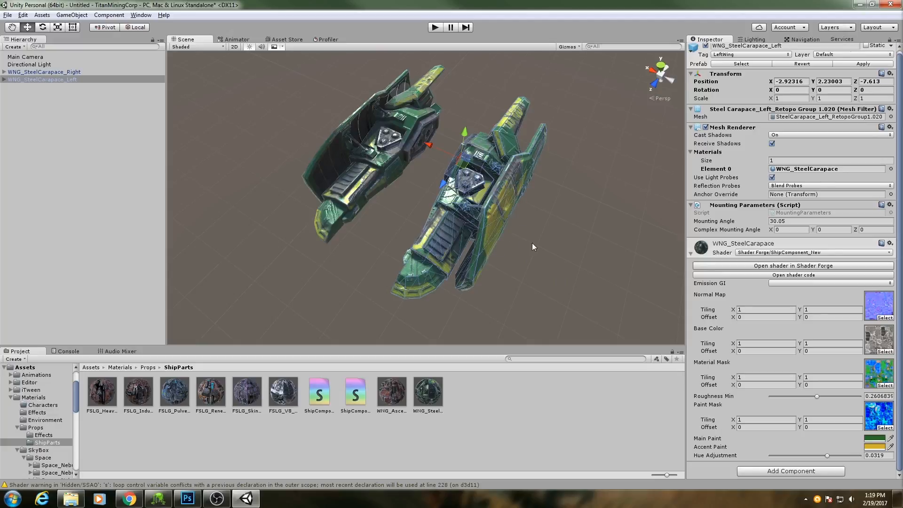